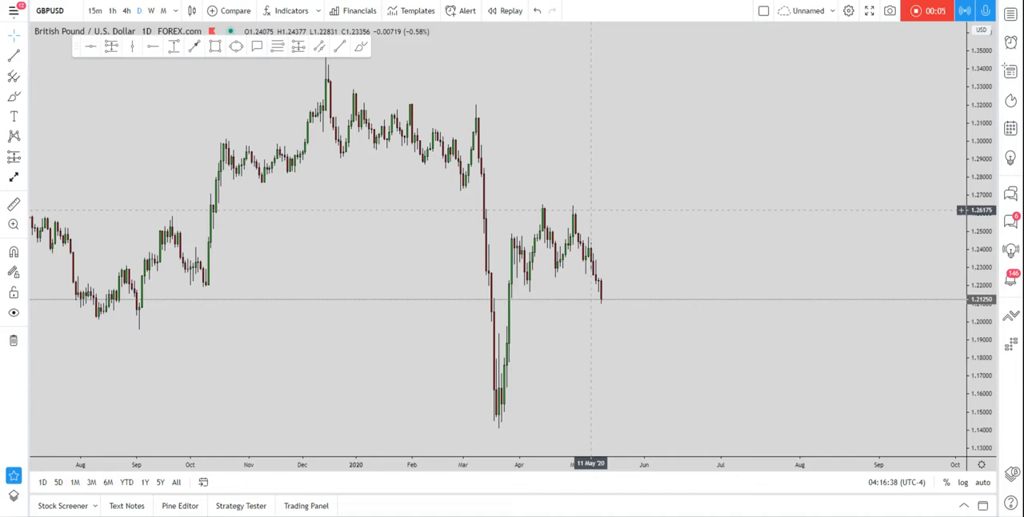
{"action": "mouse_move", "coordinate": [617, 232]}
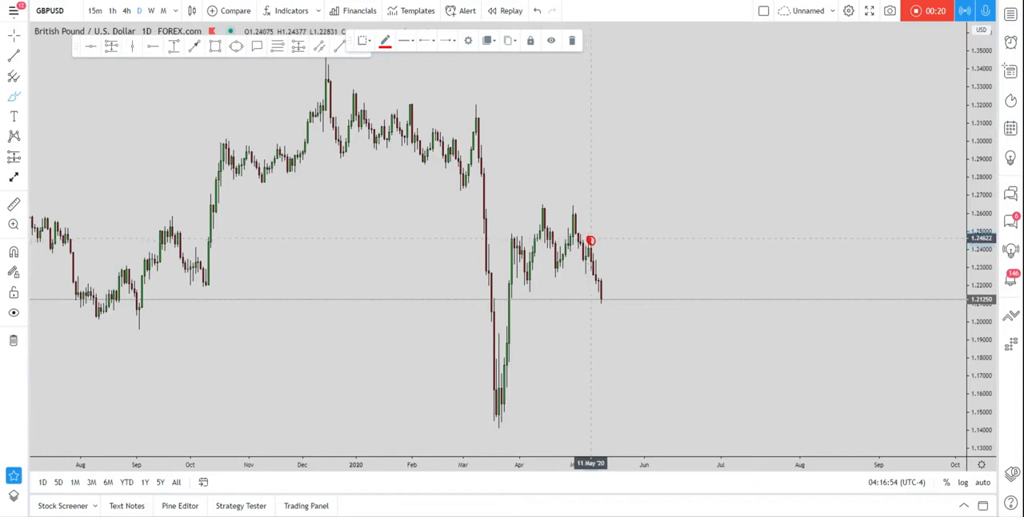
- Draw a red box around the 1.23–1.235 level over the recent GBPUSD candles
{"action": "left_click_drag", "start_coordinate": [591, 240], "coordinate": [600, 302]}
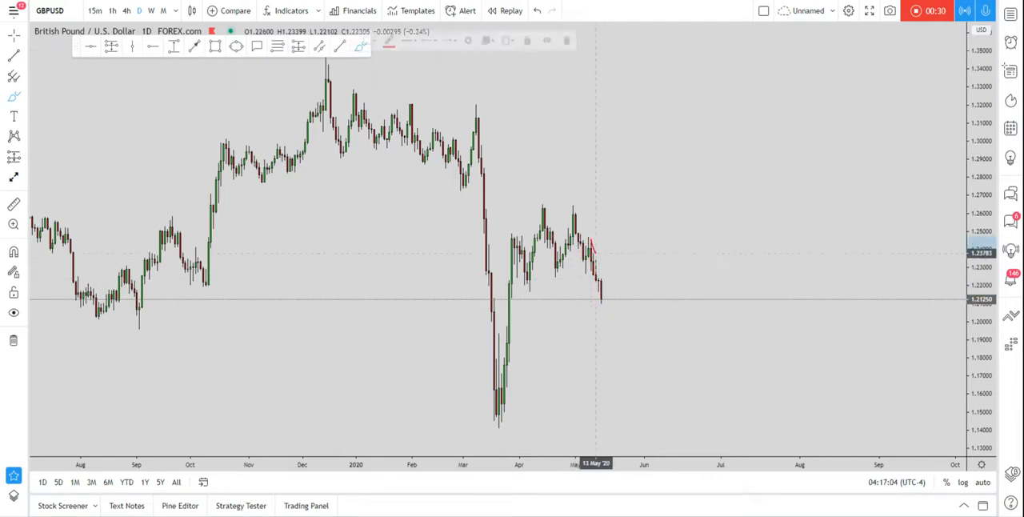
{"action": "left_click_drag", "start_coordinate": [588, 239], "coordinate": [601, 302]}
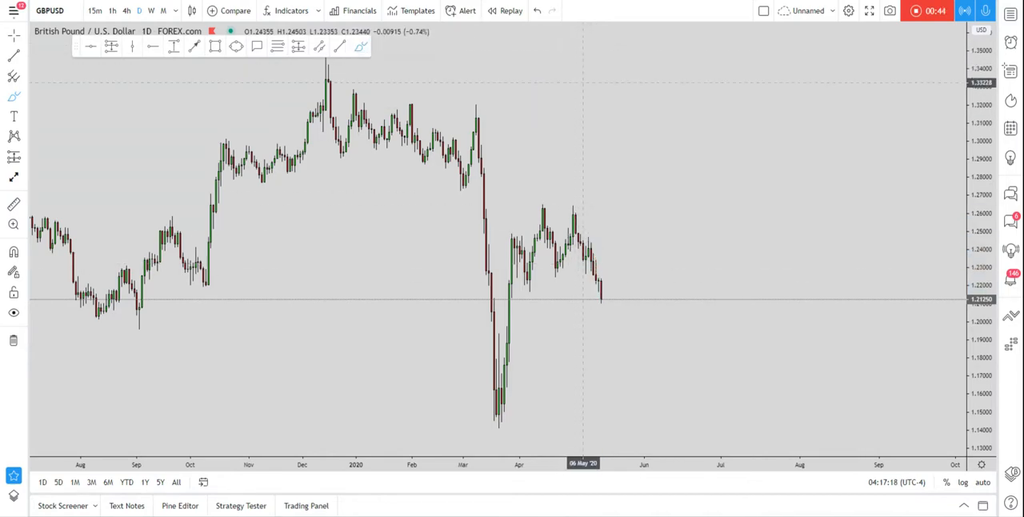
{"action": "left_click_drag", "start_coordinate": [583, 238], "coordinate": [606, 302]}
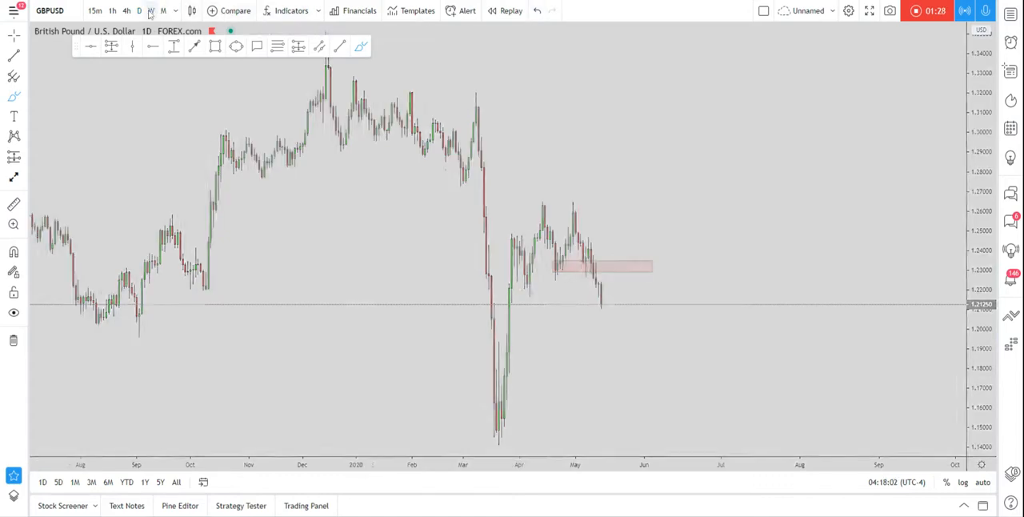
- Switch GBPUSD to weekly candles and draw a blue zone around 1.25 across past swings
{"action": "left_click", "coordinate": [150, 10]}
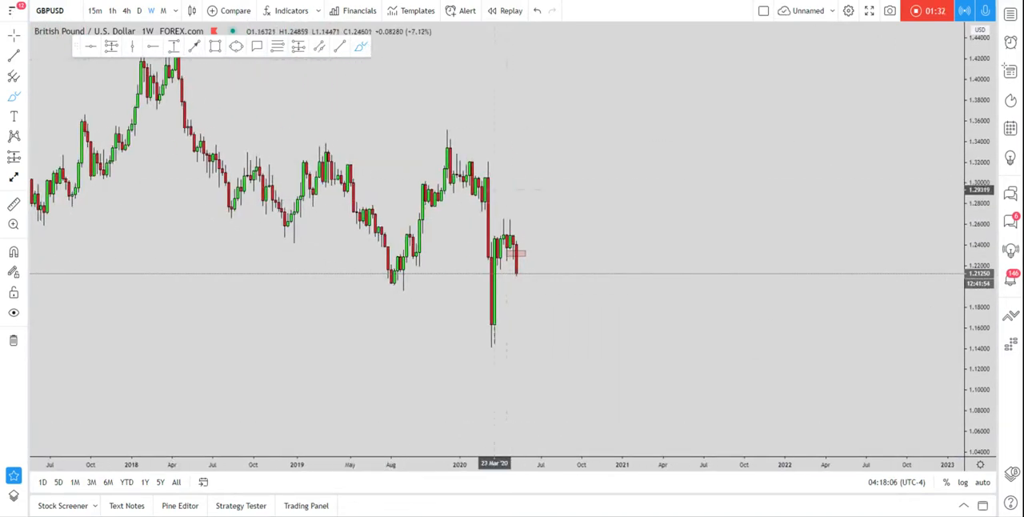
{"action": "left_click_drag", "start_coordinate": [488, 164], "coordinate": [492, 352]}
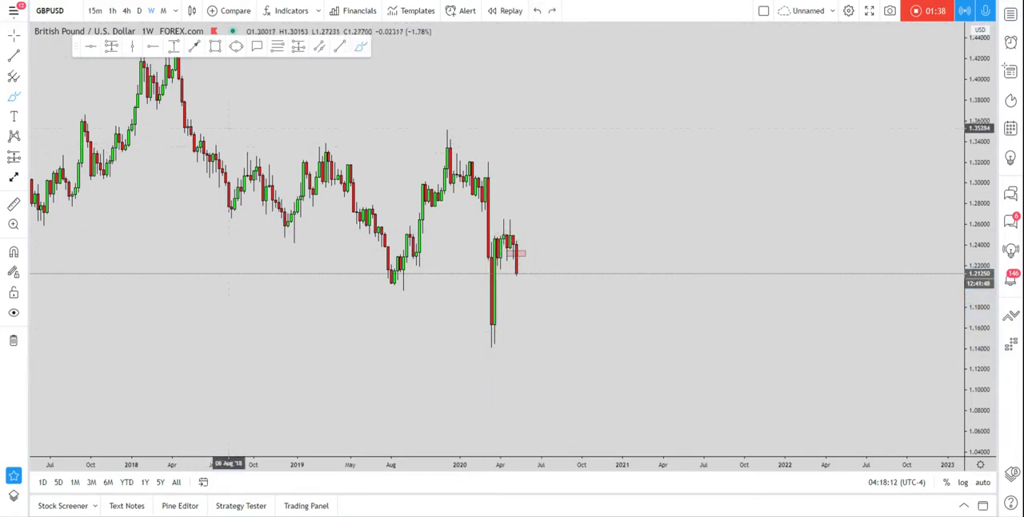
{"action": "left_click", "coordinate": [216, 45]}
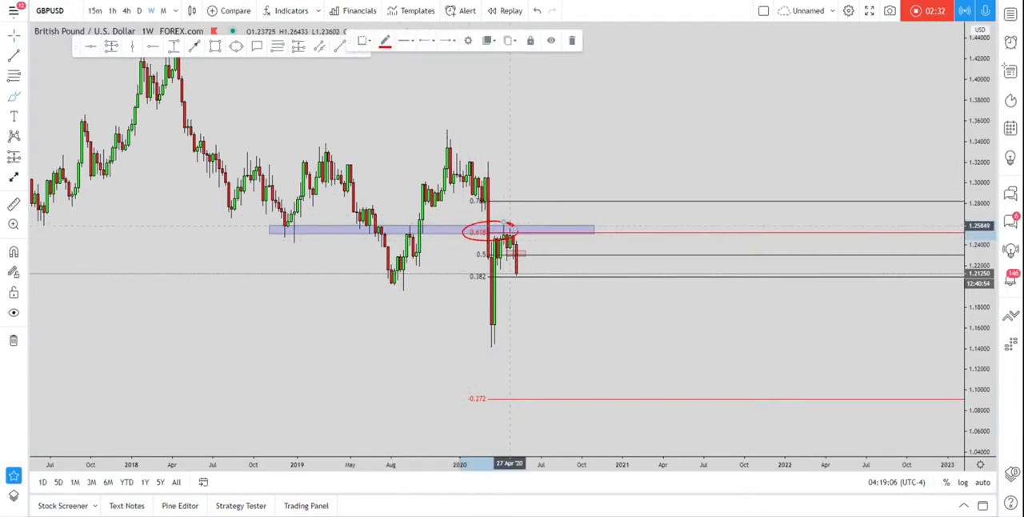
{"action": "mouse_move", "coordinate": [538, 11]}
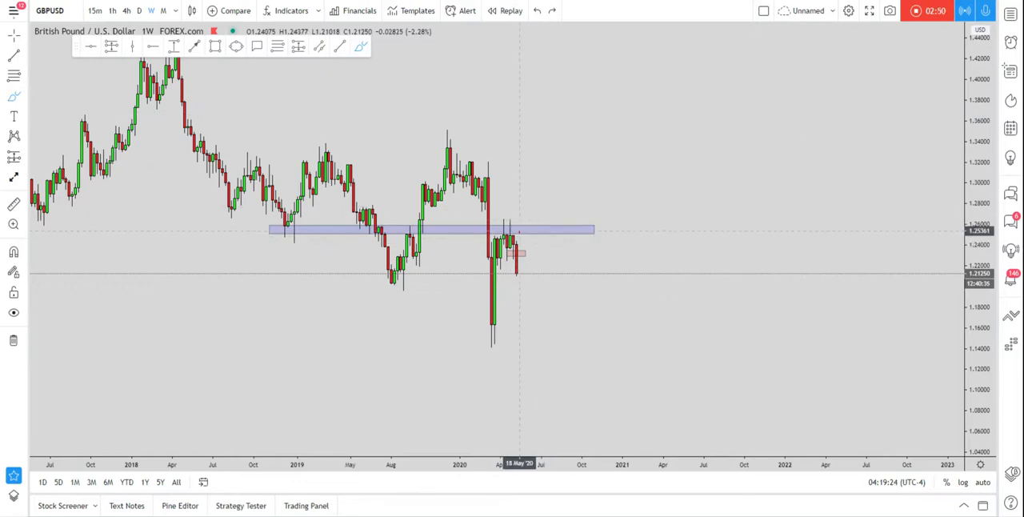
- Switch the chart back to daily candles for the XAUUSD gold spot chart
{"action": "left_click_drag", "start_coordinate": [505, 231], "coordinate": [520, 234]}
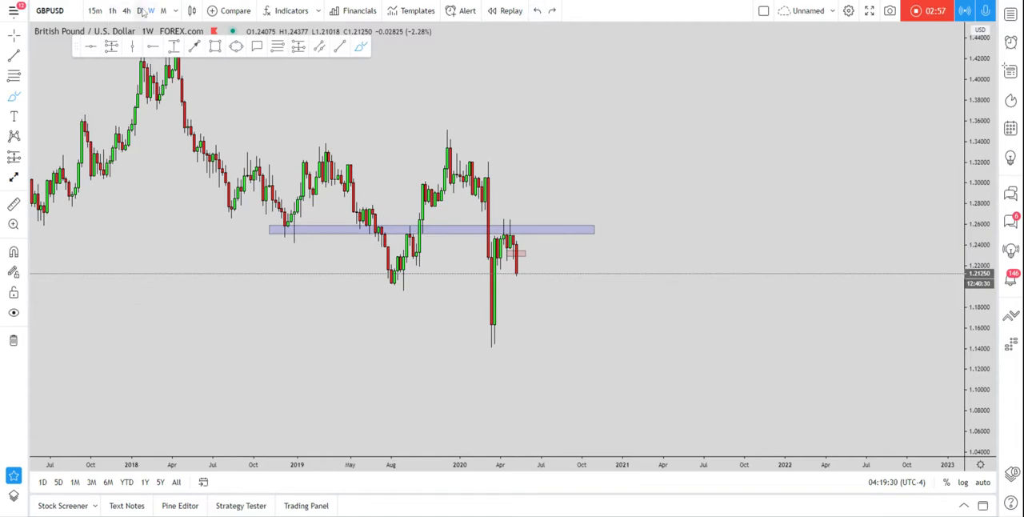
{"action": "left_click", "coordinate": [139, 10]}
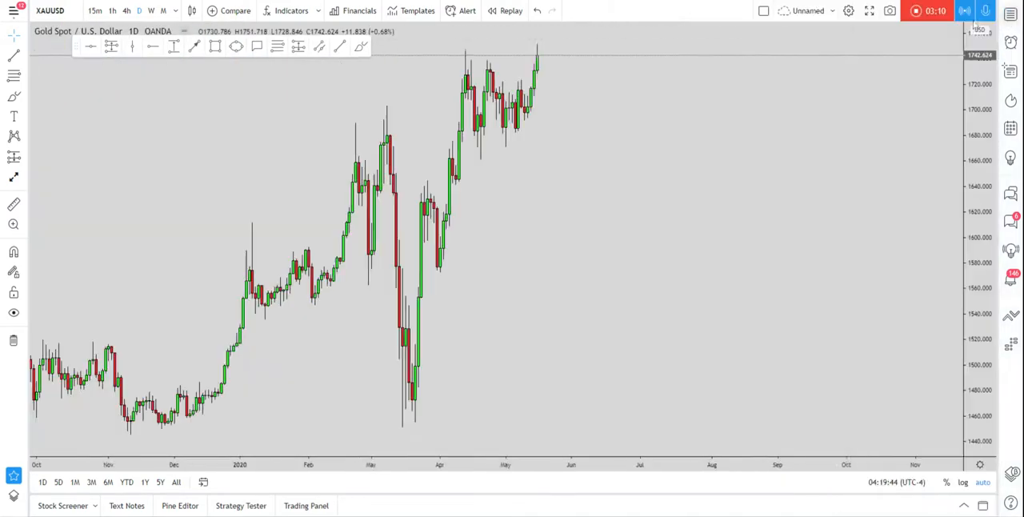
- Open the symbol name field to search for GBPUSD
{"action": "left_click", "coordinate": [126, 10]}
{"action": "type", "text": "GBPUSD"}
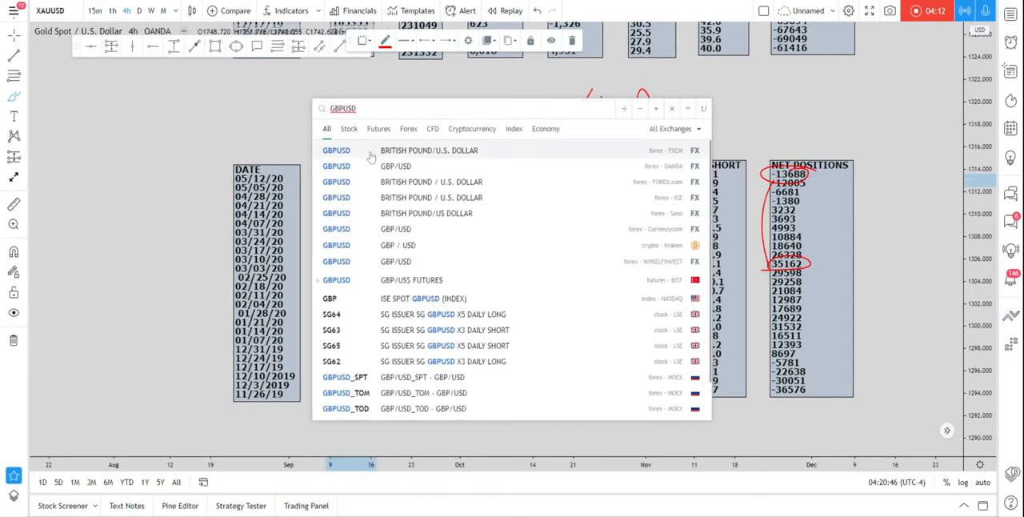
- Load the FOREX.com British Pound/U.S. Dollar daily chart showing the red 1.23–1.235 zone
{"action": "left_click", "coordinate": [429, 151]}
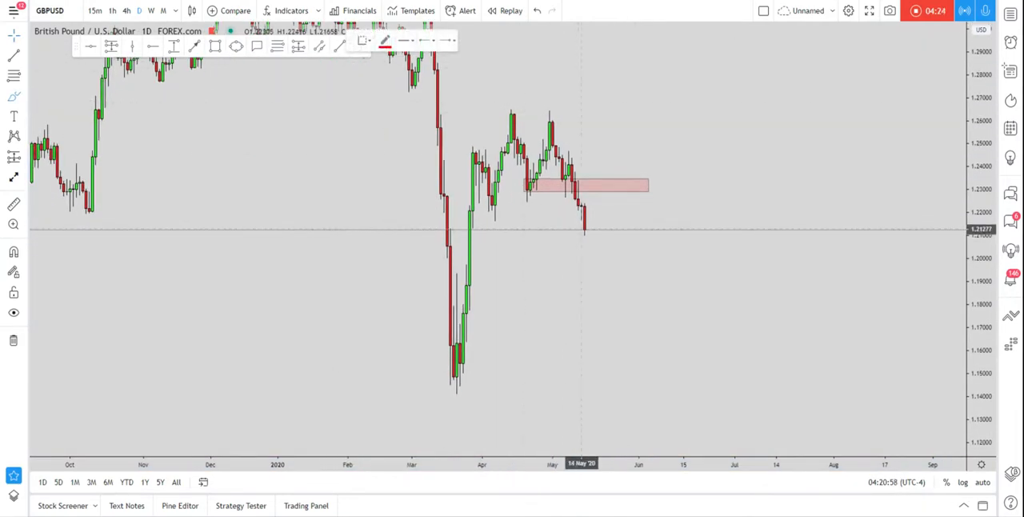
{"action": "left_click_drag", "start_coordinate": [587, 231], "coordinate": [595, 285]}
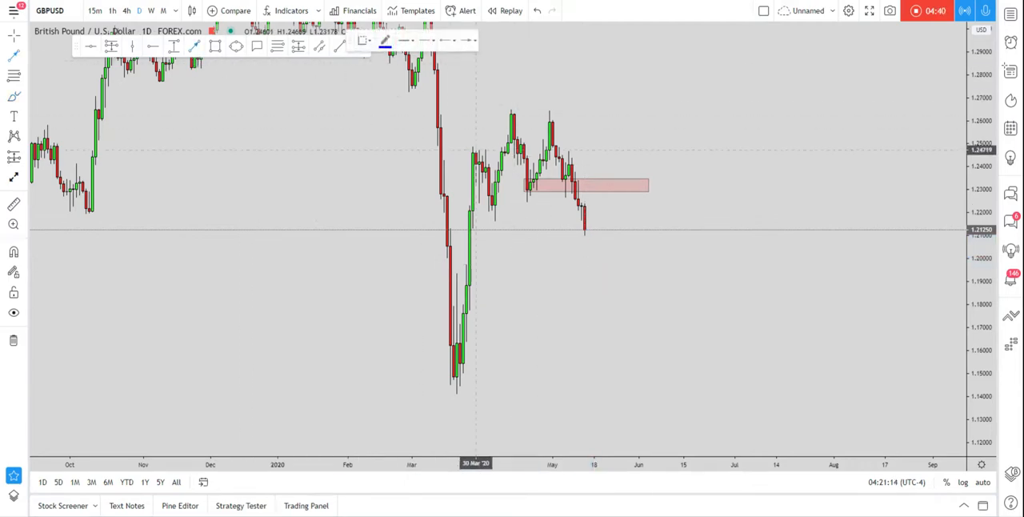
- Draw a blue arrow up into the red zone and a dotted target line at 1.1935
{"action": "left_click_drag", "start_coordinate": [590, 232], "coordinate": [611, 195]}
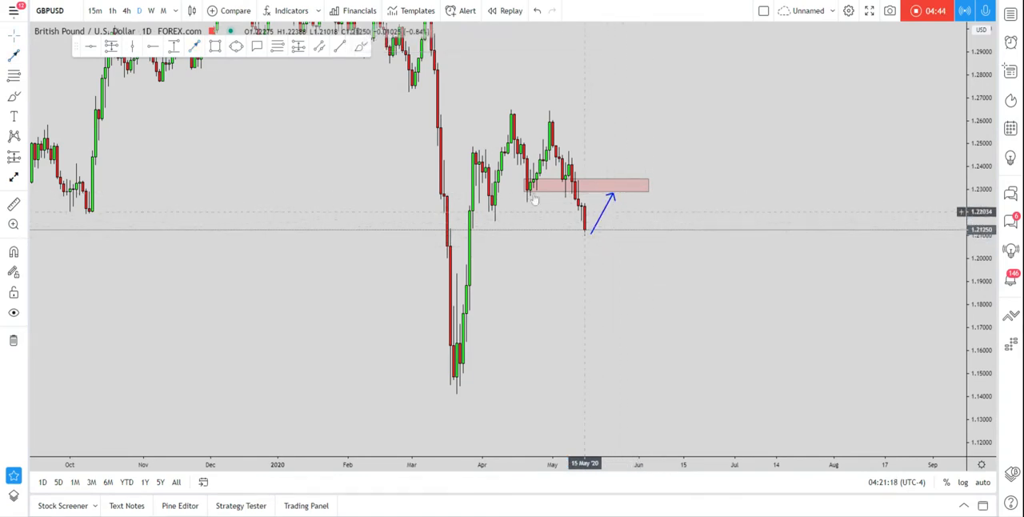
{"action": "left_click_drag", "start_coordinate": [548, 185], "coordinate": [572, 196]}
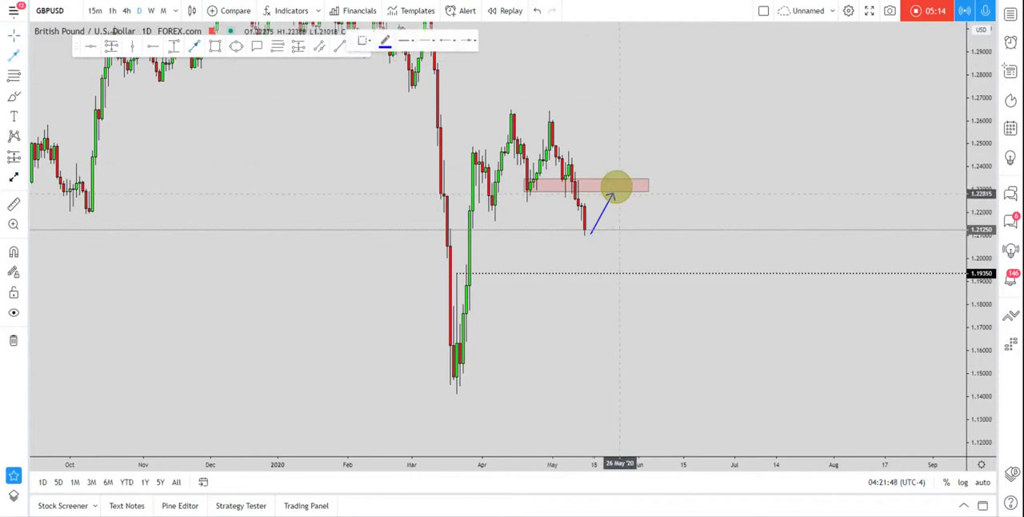
- Draw an arrow from the 1.23 zone down to the dotted 1.1935 target line
{"action": "left_click_drag", "start_coordinate": [612, 196], "coordinate": [636, 268]}
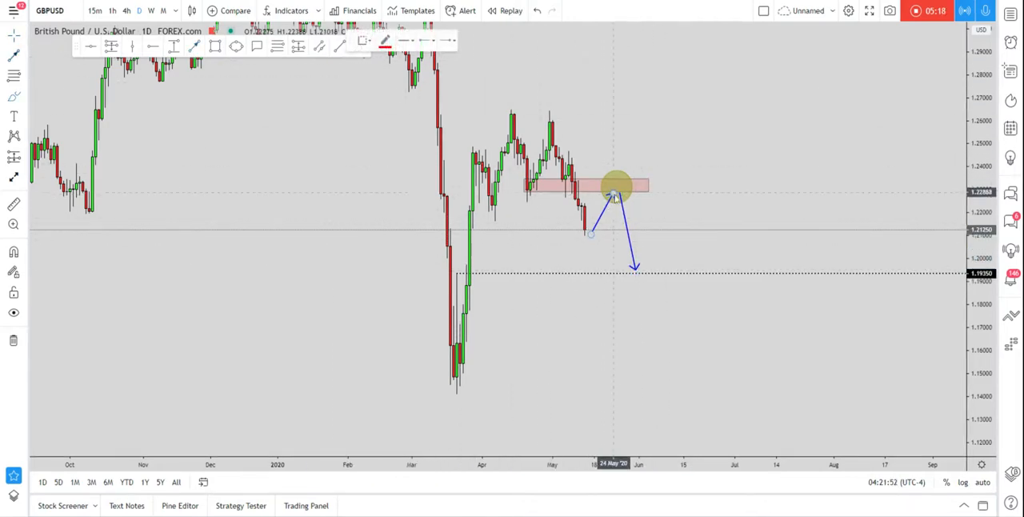
{"action": "left_click_drag", "start_coordinate": [604, 180], "coordinate": [628, 200]}
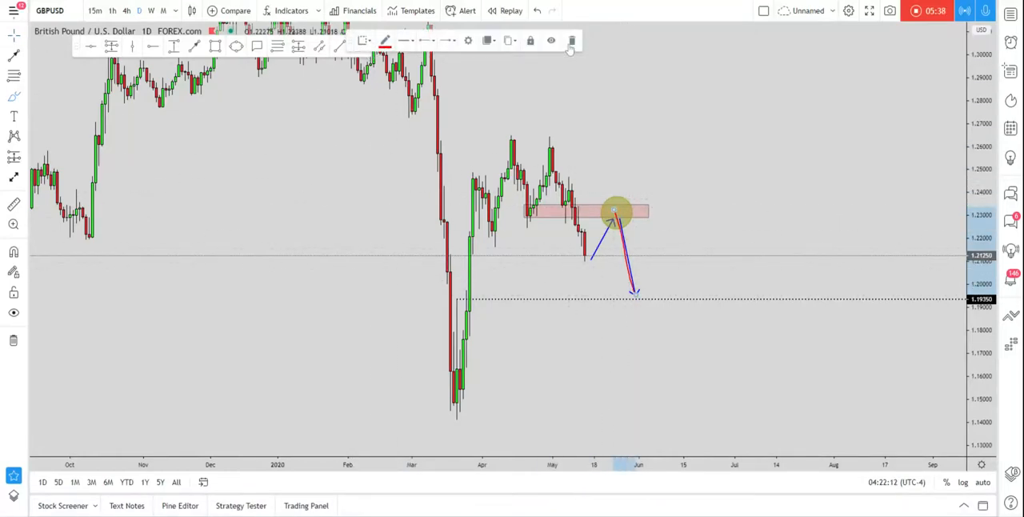
{"action": "mouse_move", "coordinate": [572, 41]}
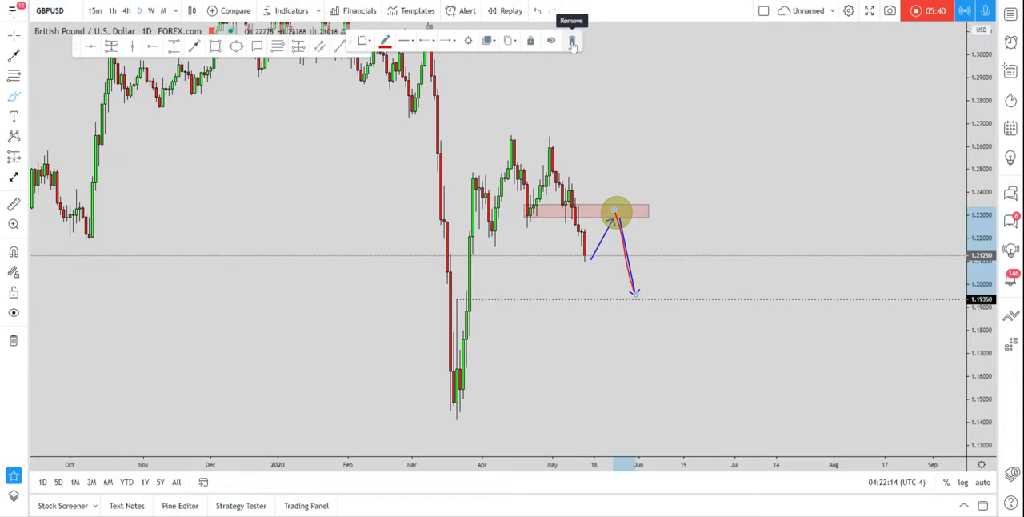